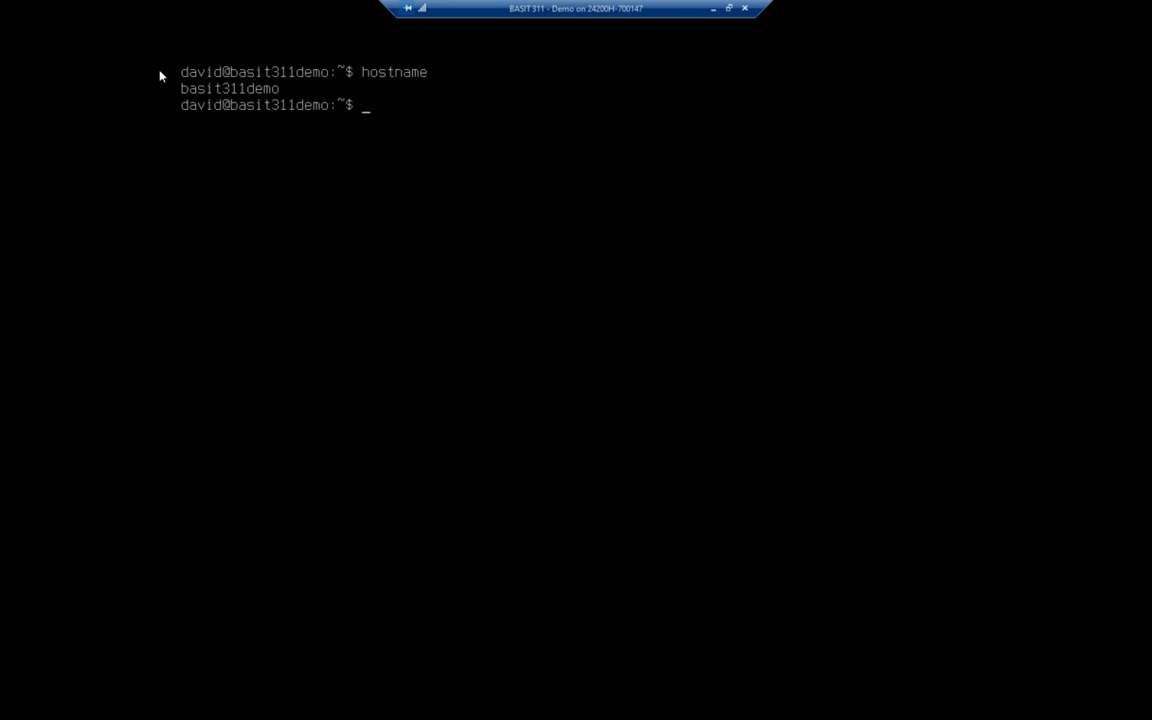
Step: Display /etc/hostname and confirm the hostname is basit311demo, then begin a hostnamectl command
text(cat /etc)
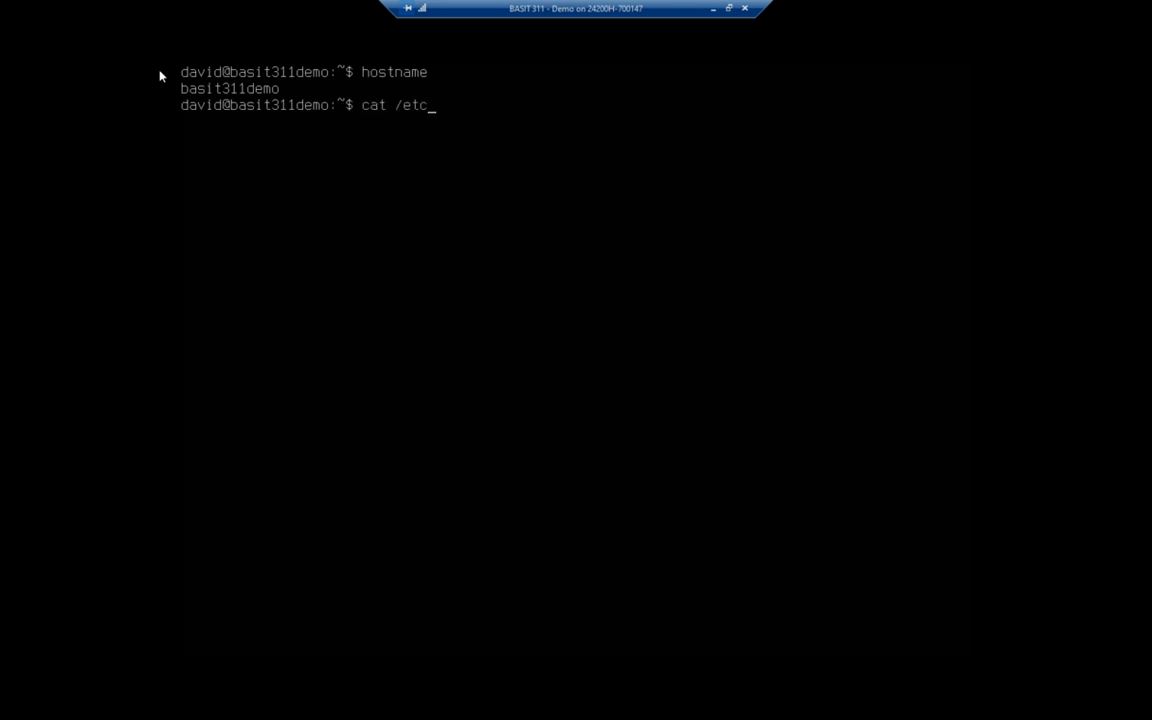
text(/hostname)
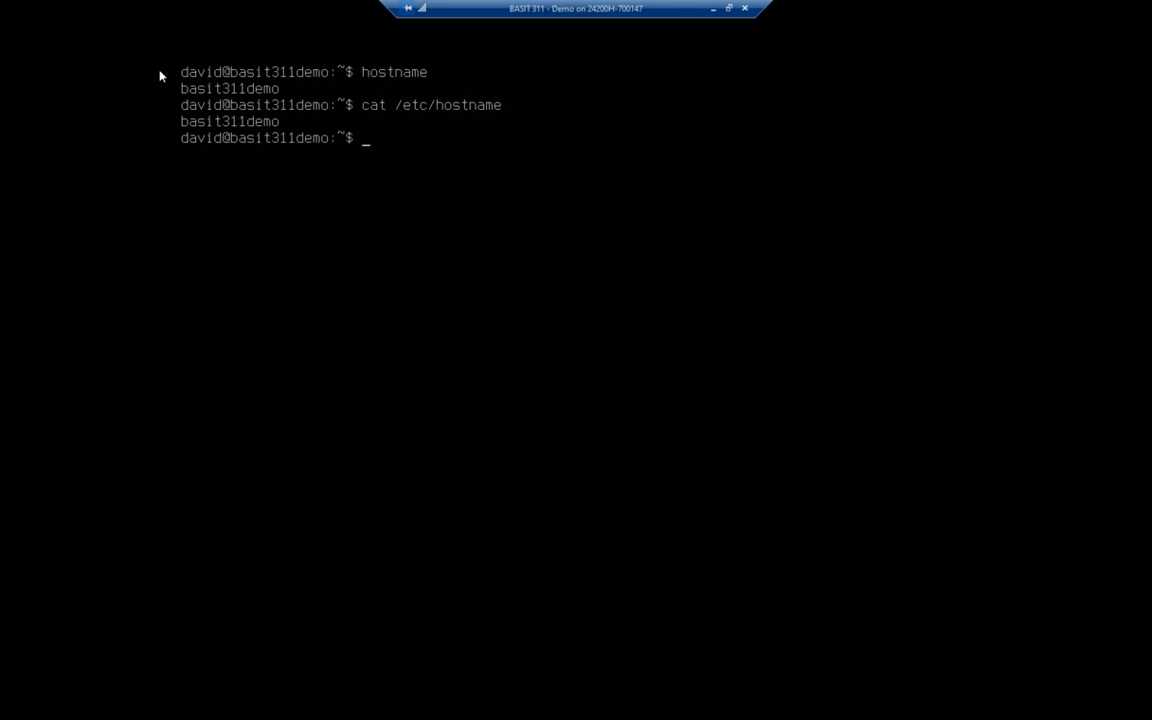
text(ho)
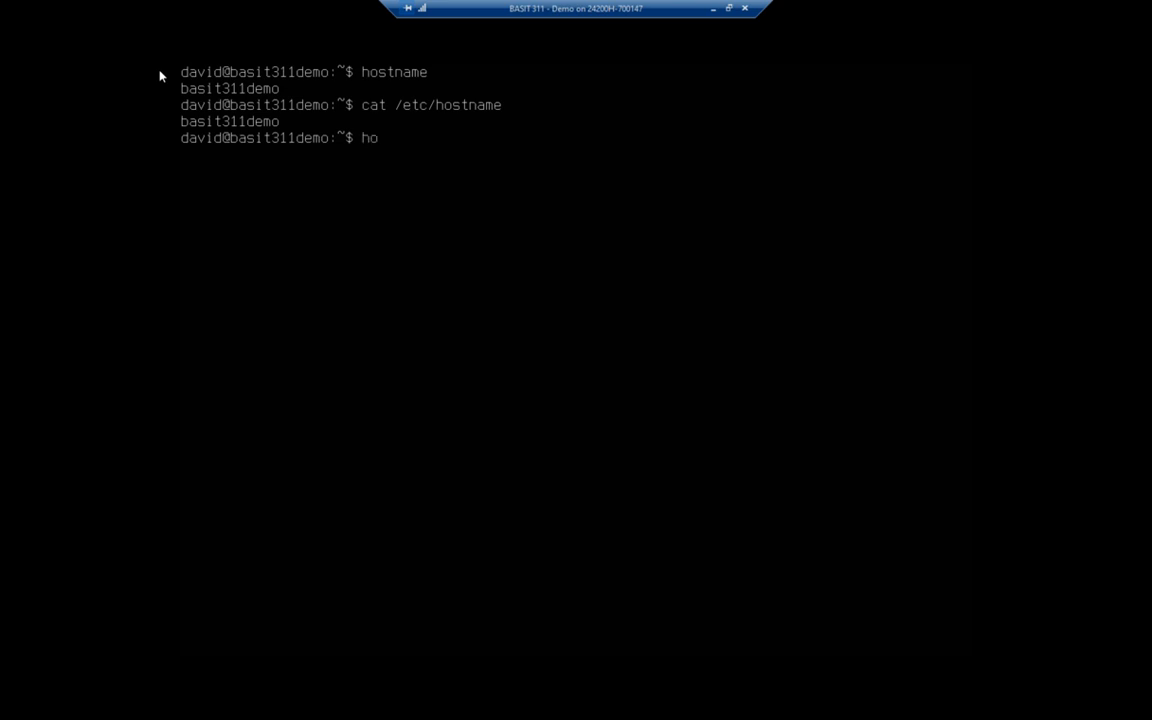
text(stname)
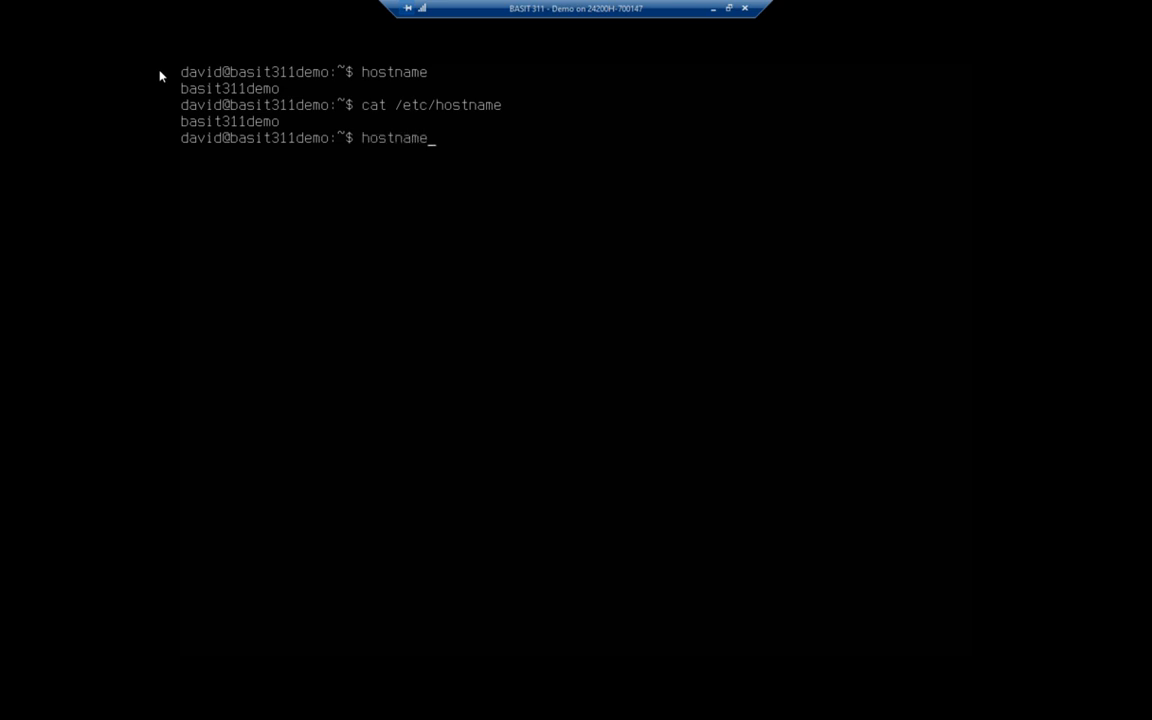
text(ctl)
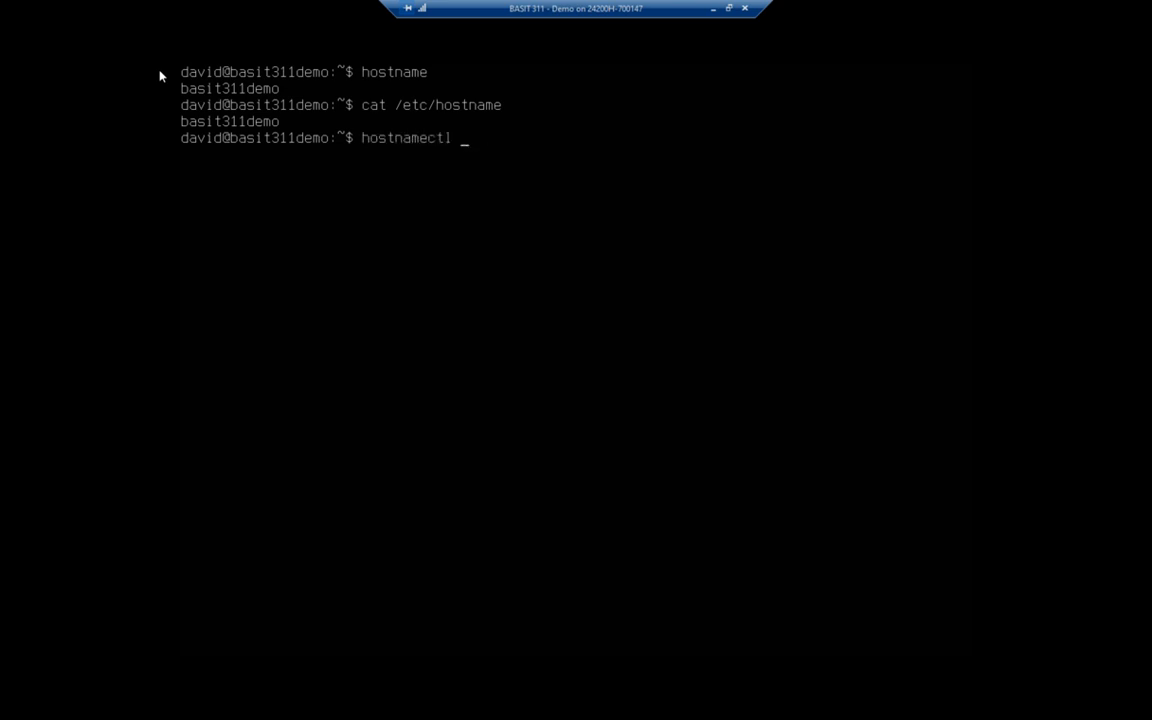
Step: Review hostnamectl help, then set the hostname to demo.basit311.local with sudo hostnamectl
key(Return)
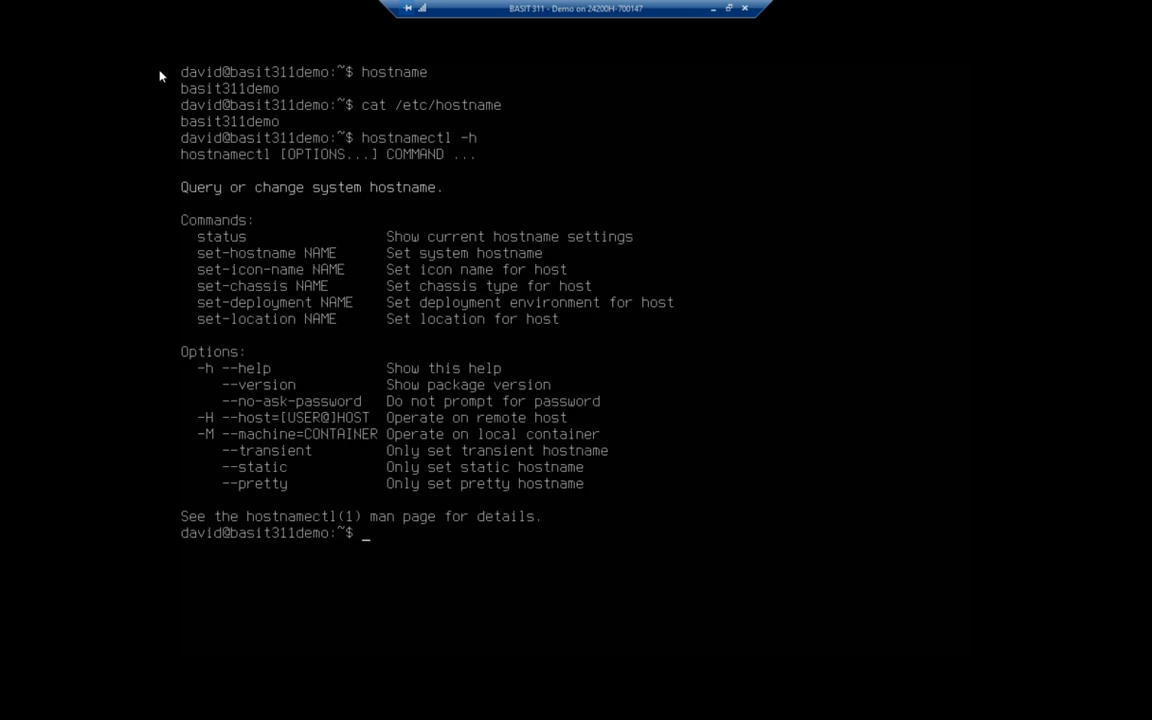
mouse_move(165, 268)
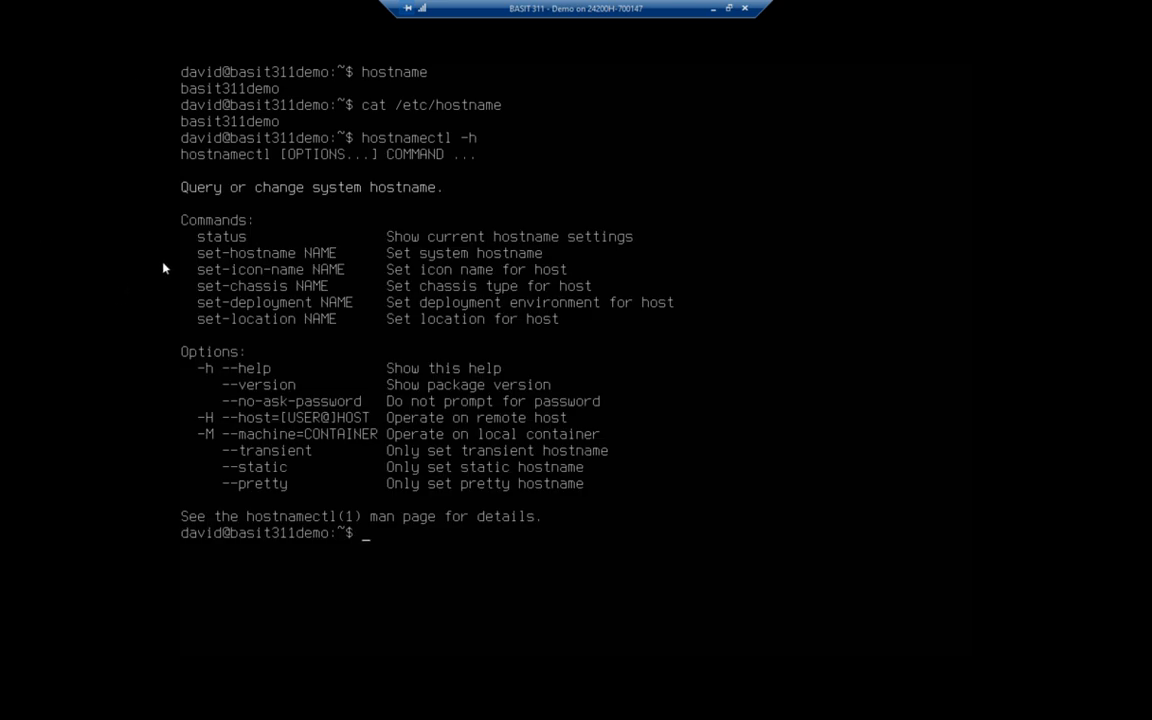
mouse_move(169, 260)
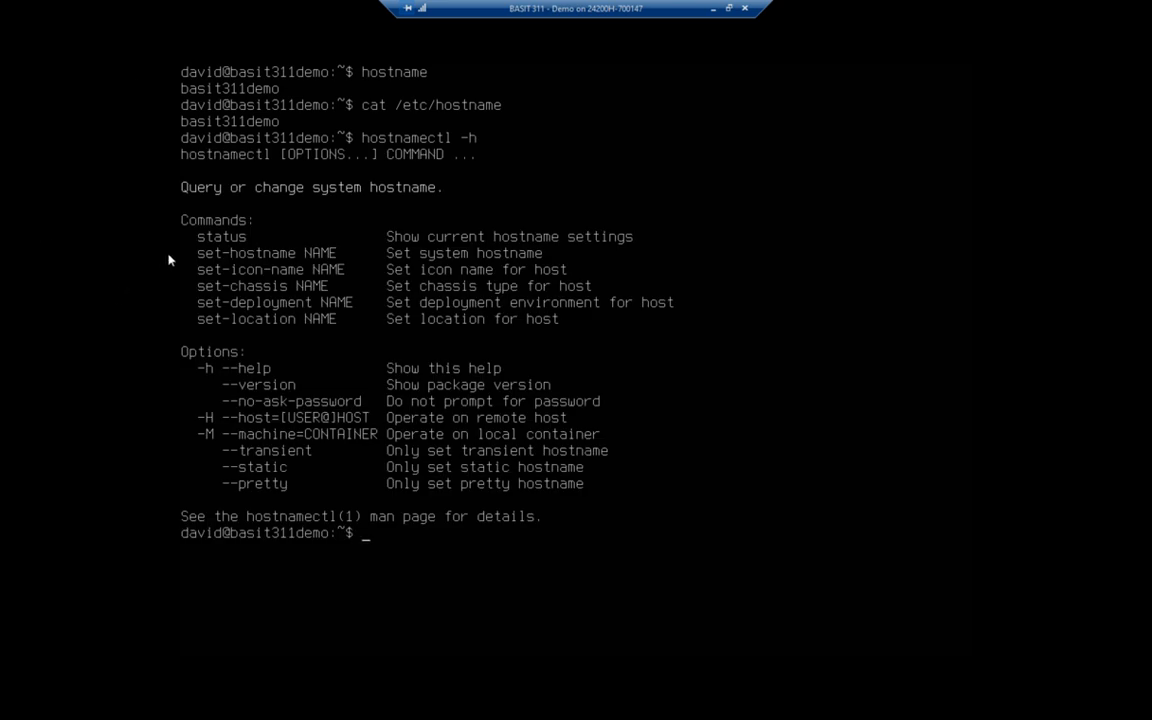
text(sudo)
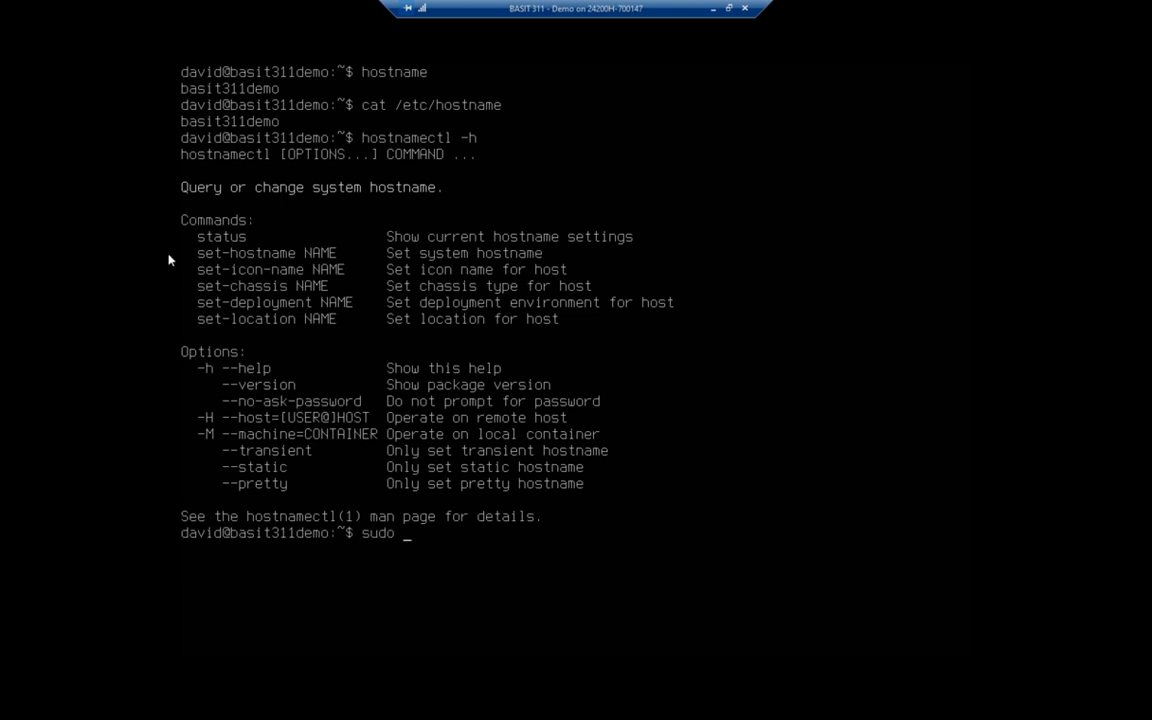
text(hostname)
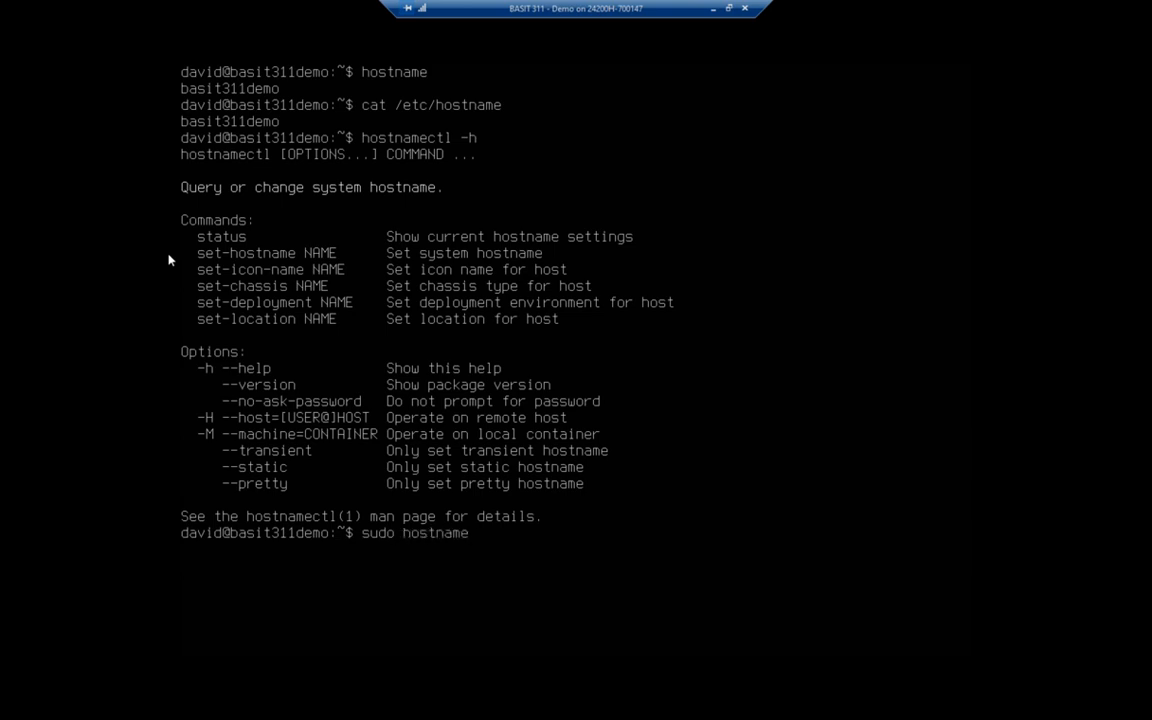
text(ctl)
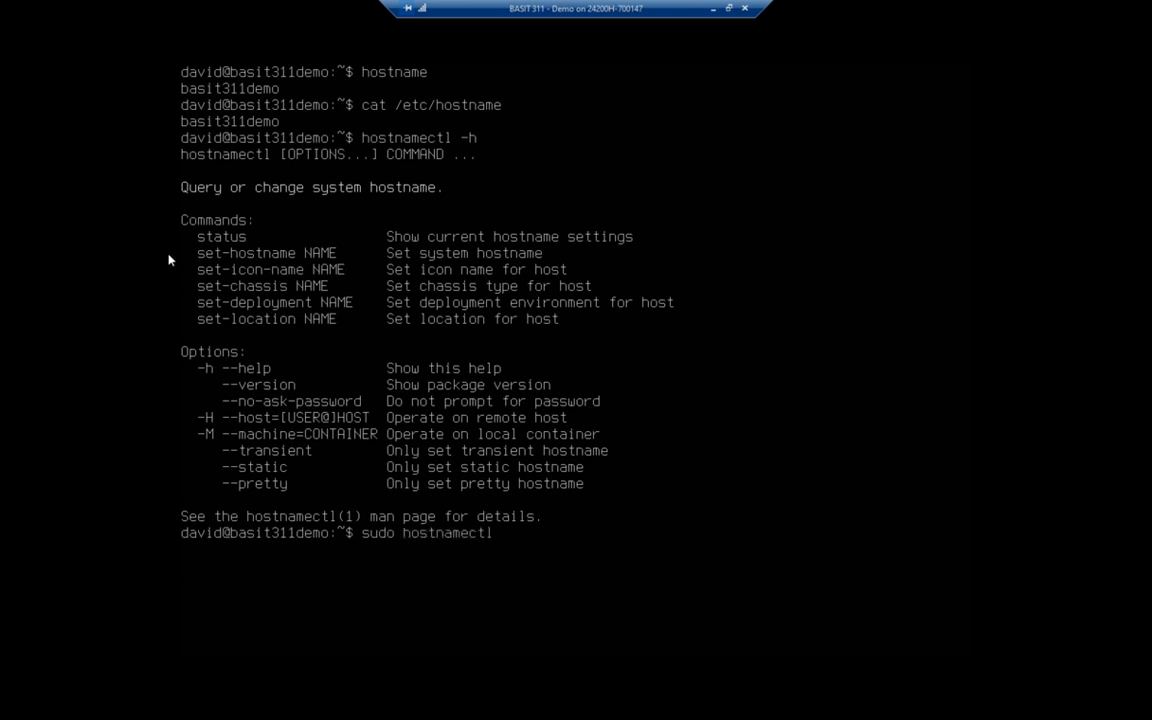
text(-set)
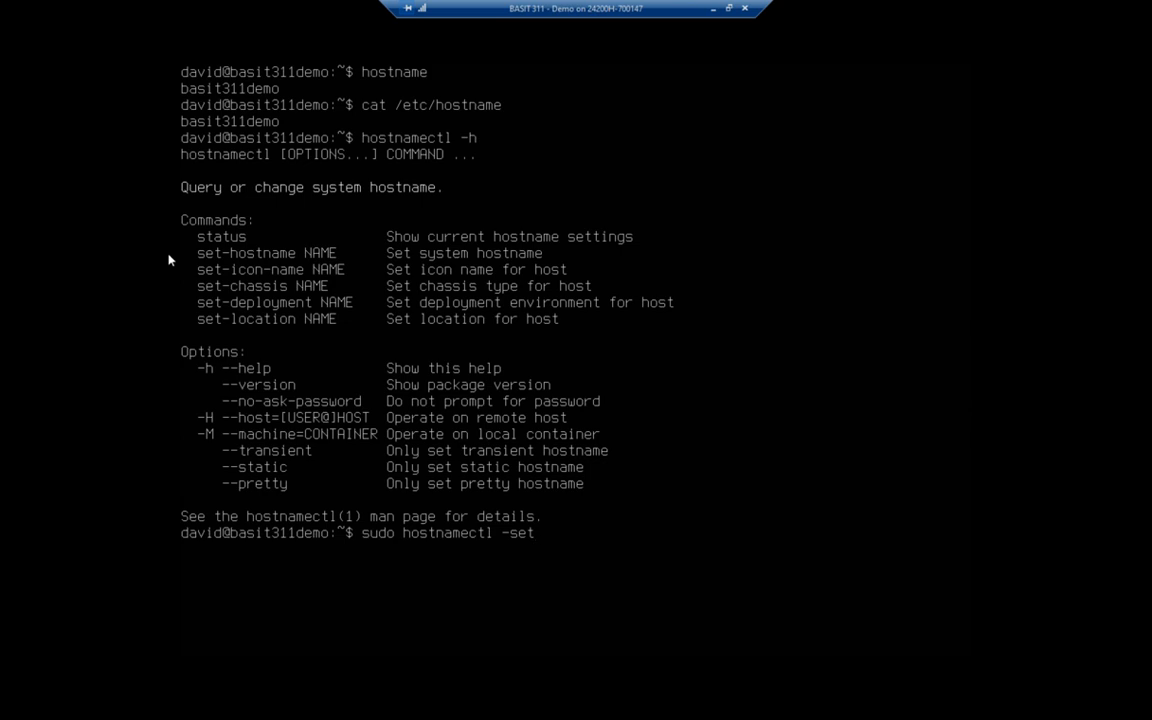
text(-hostnamne)
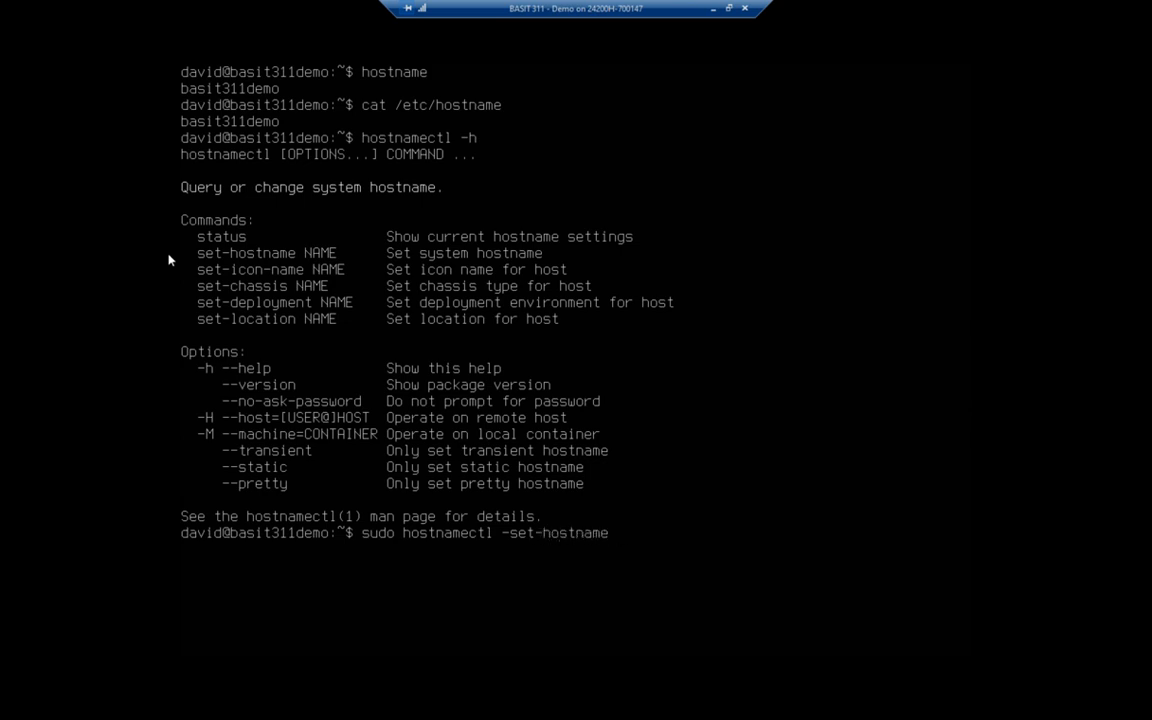
text(demo.basit)
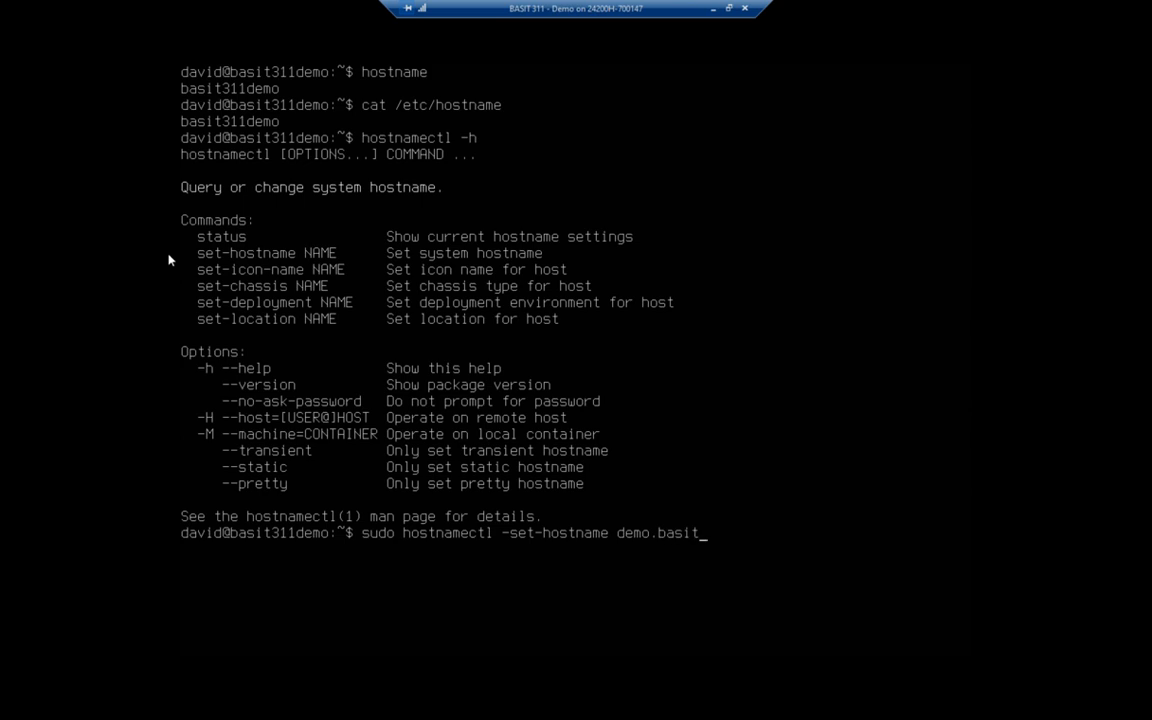
text(311.local)
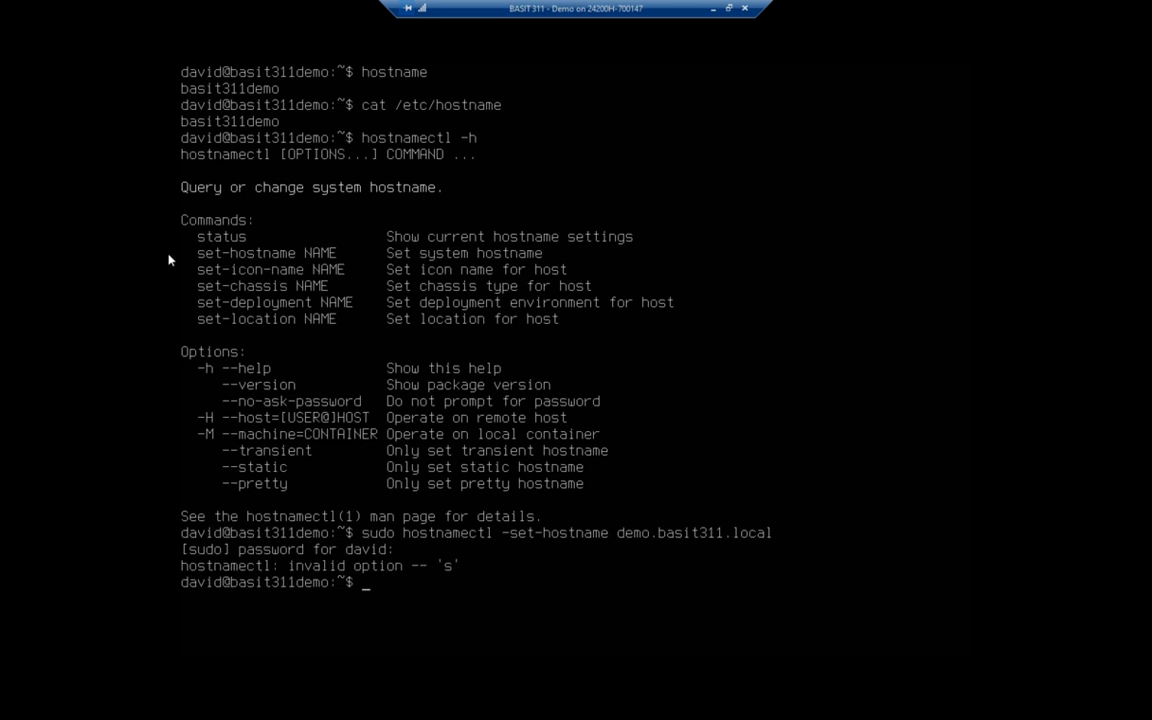
text(sudo hostnamectl -set-hostname demo.basit311.local)
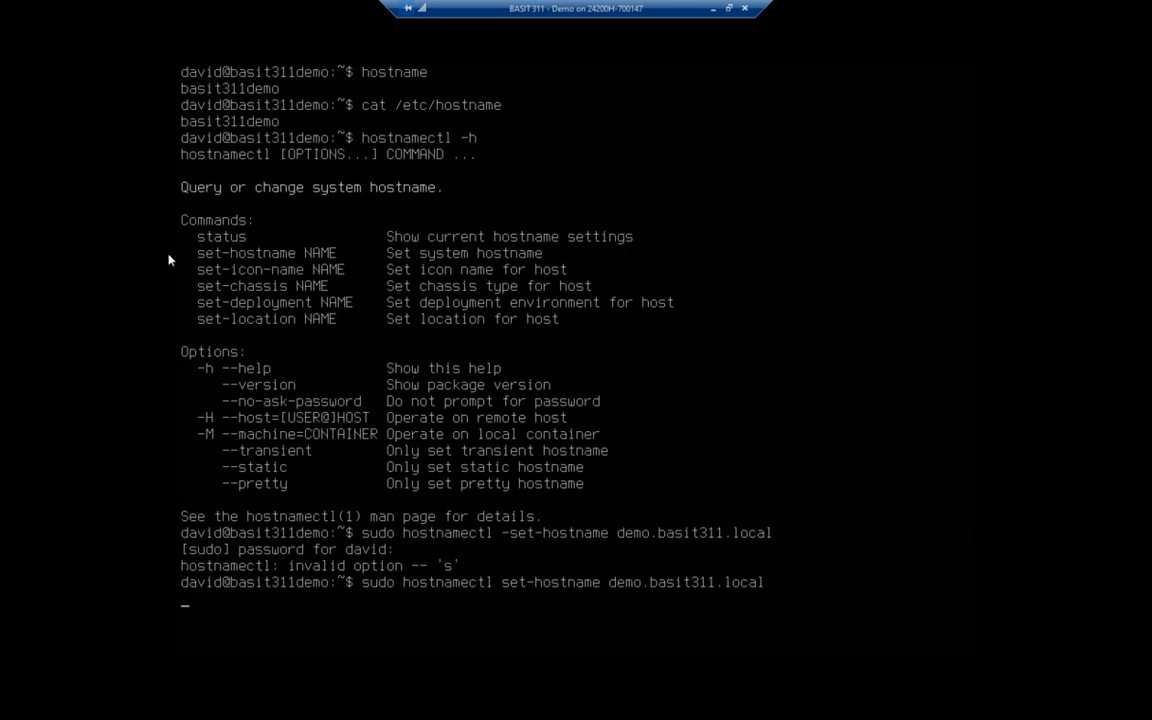
key(Return)
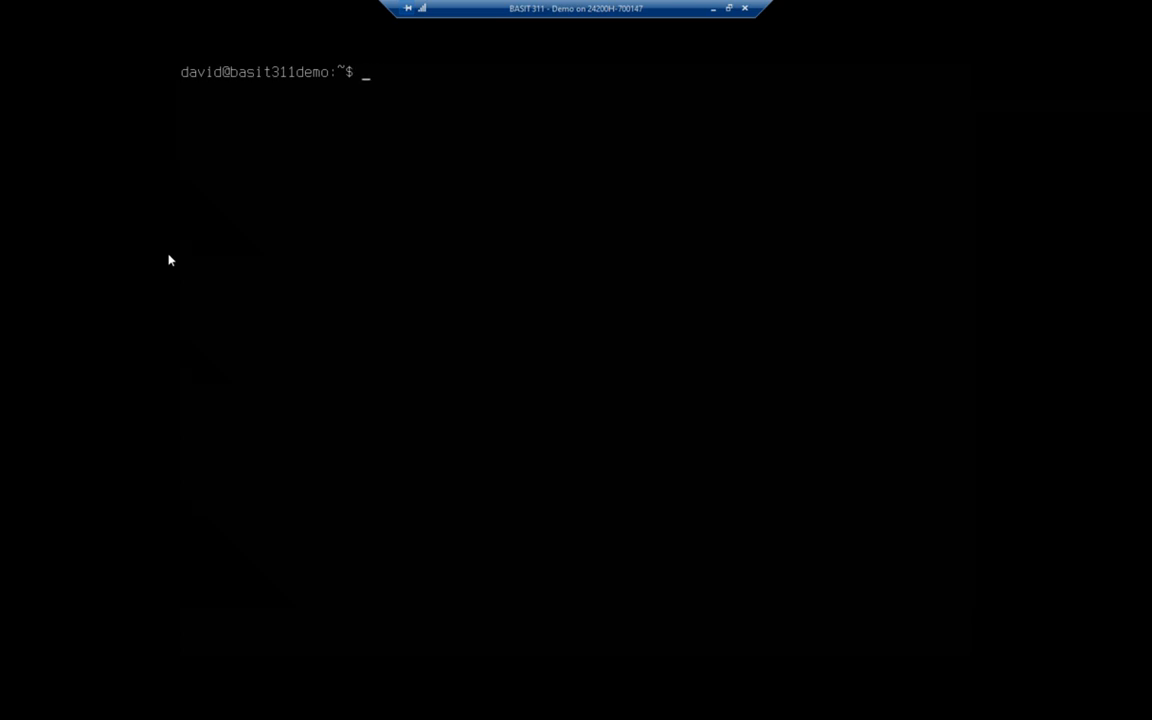
Step: Confirm /etc/hostname now reads demo.basit311.local, then log out of the shell
text(cat)
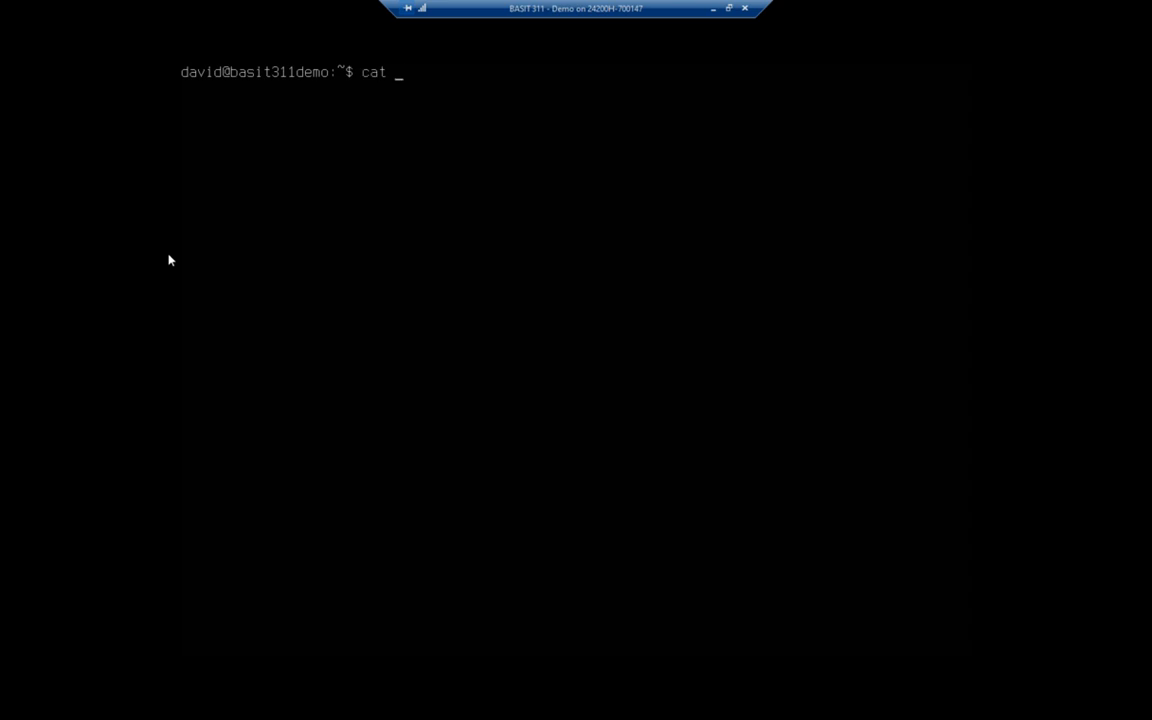
text(/etc/hostname)
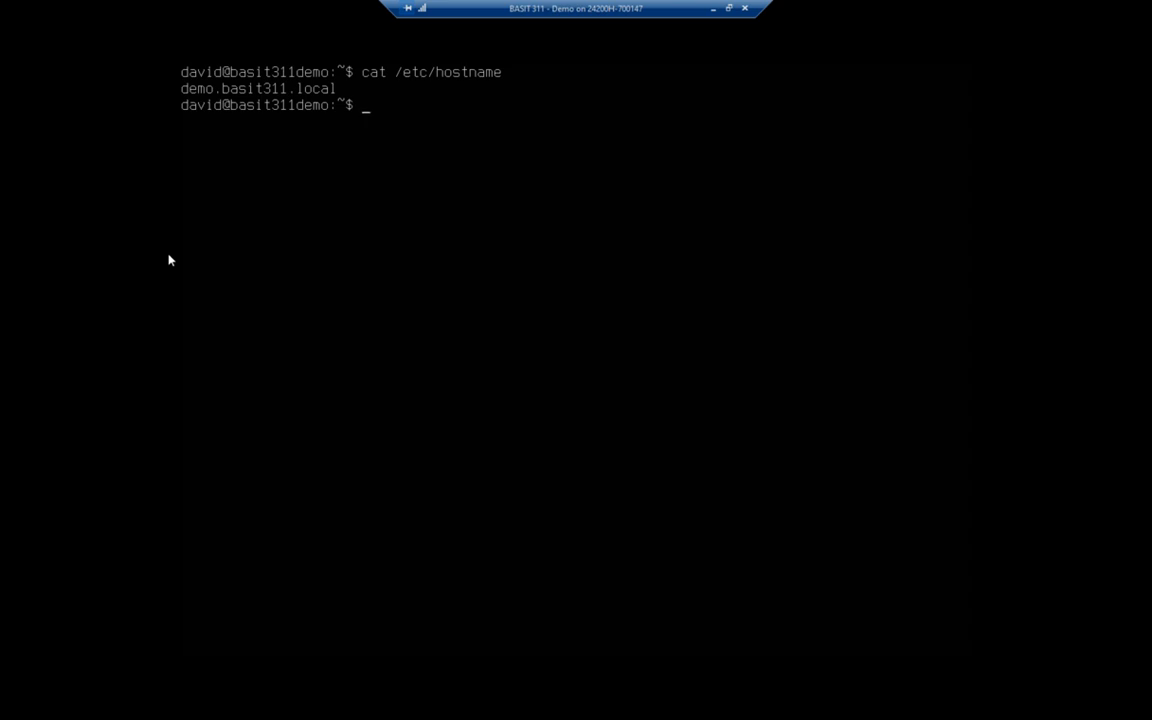
mouse_move(153, 118)
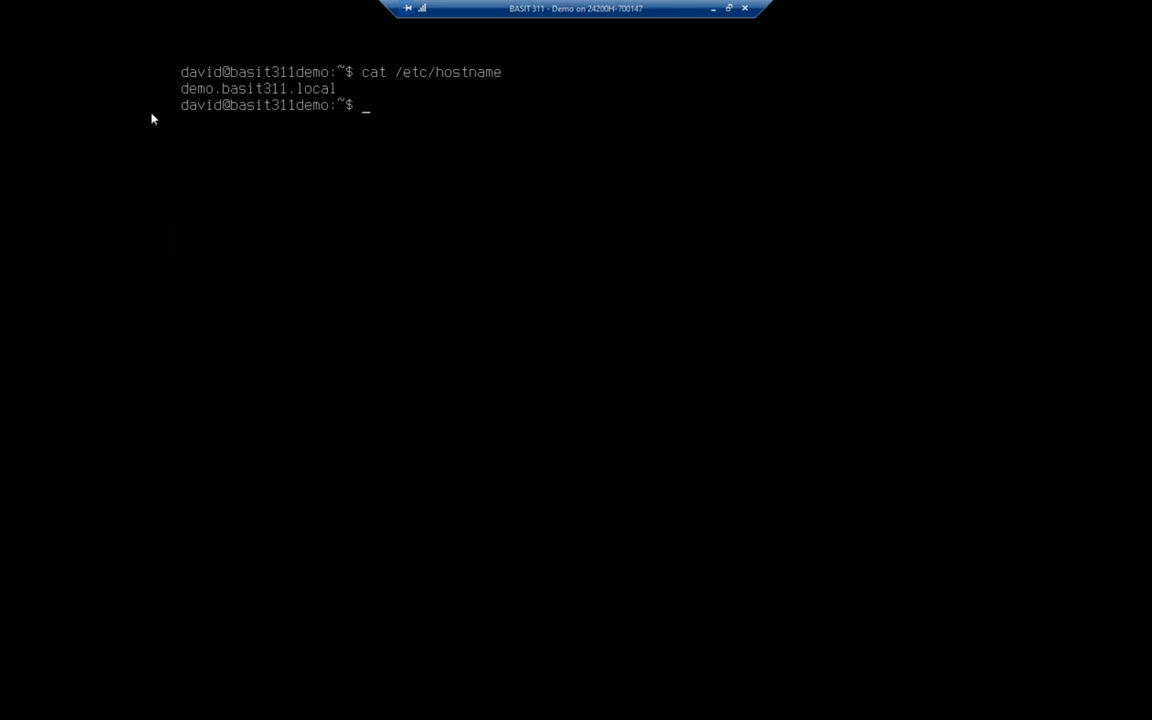
mouse_move(170, 110)
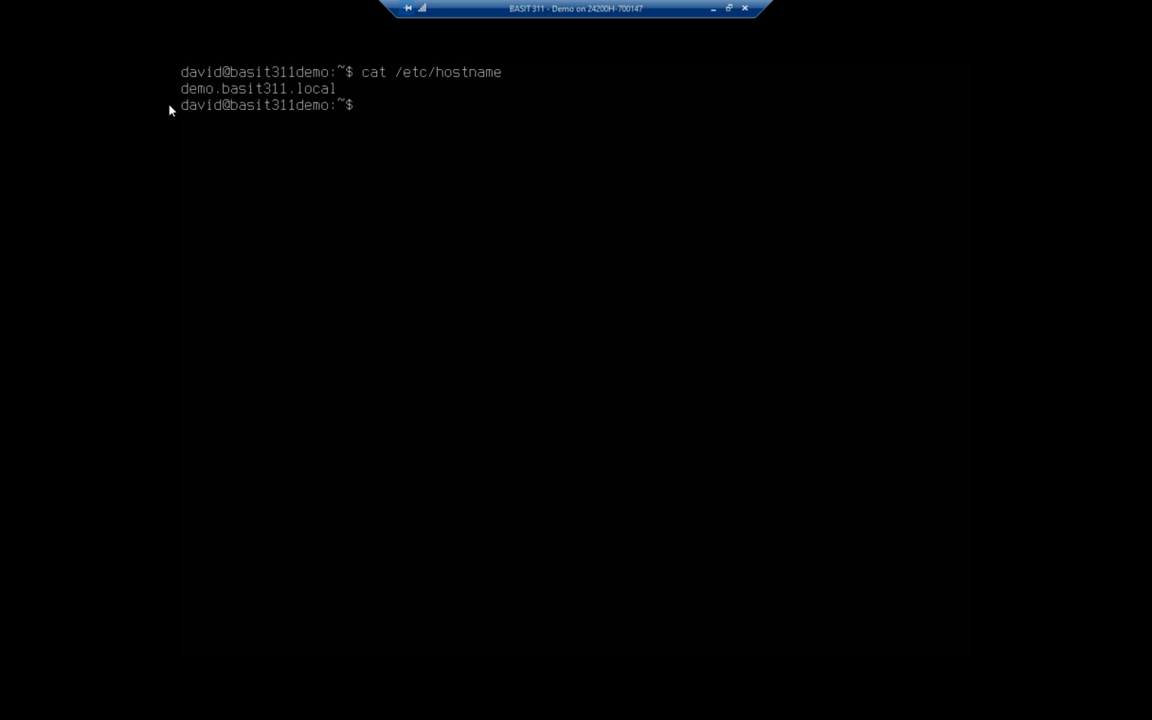
text(e)
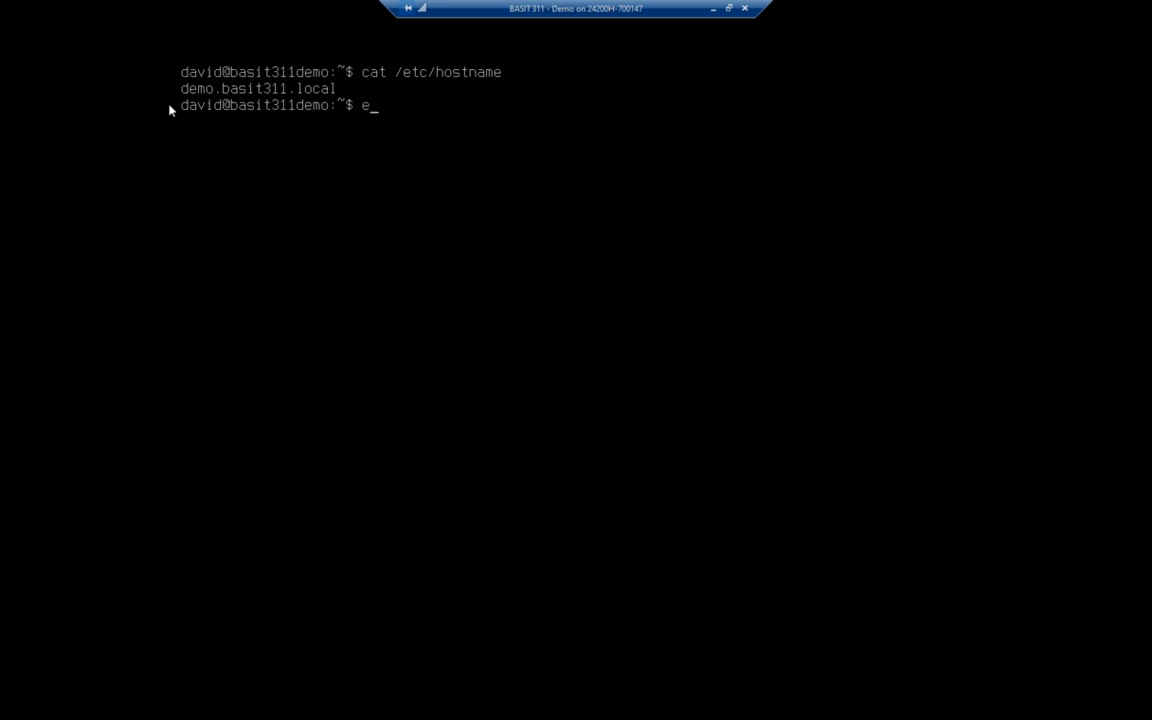
key(Backspace)
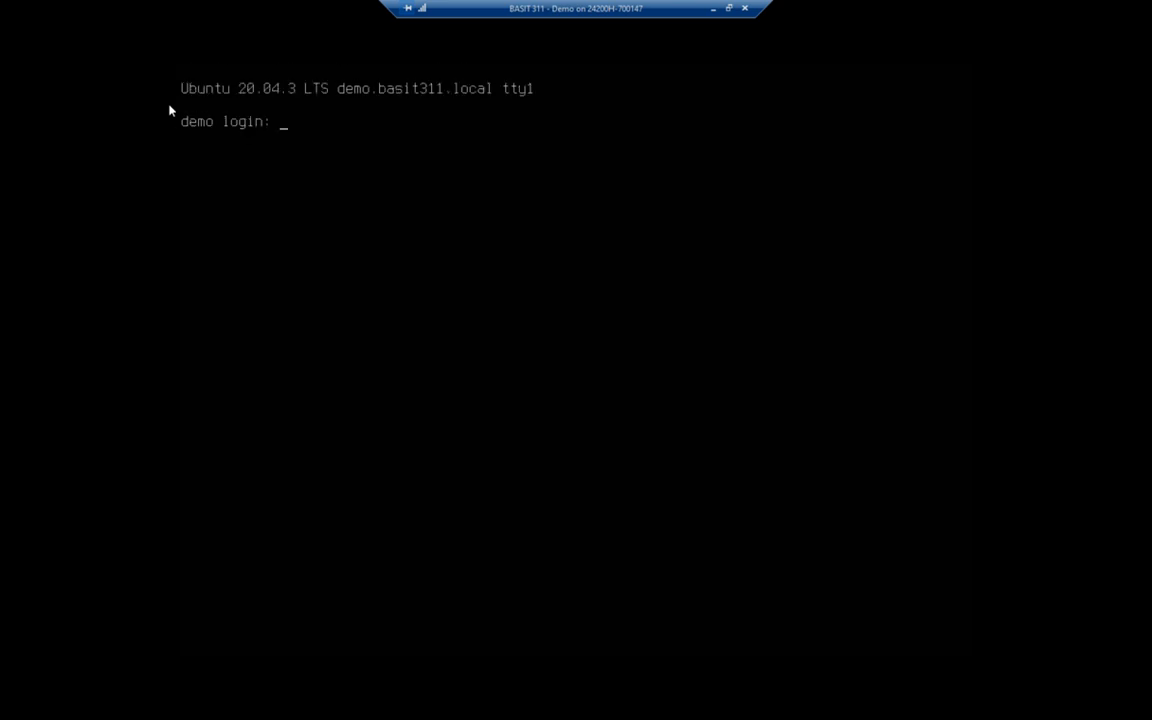
Step: Log back in as david and check that hostname returns demo.basit311.local
text(david)
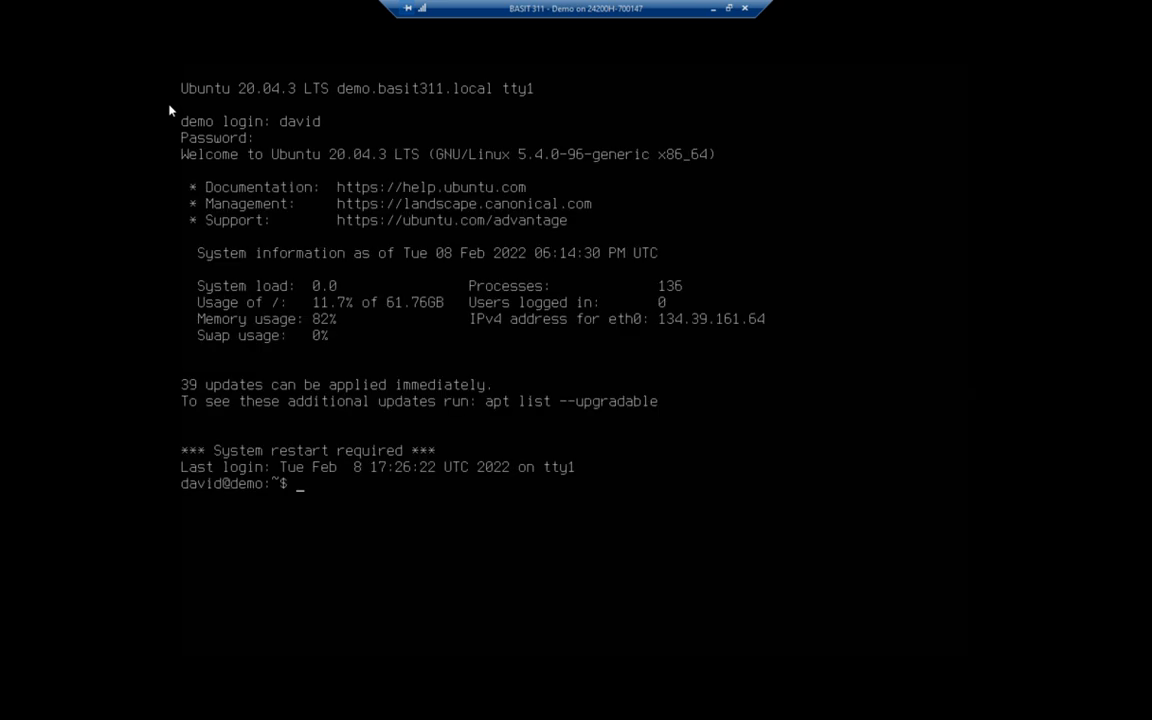
mouse_move(156, 491)
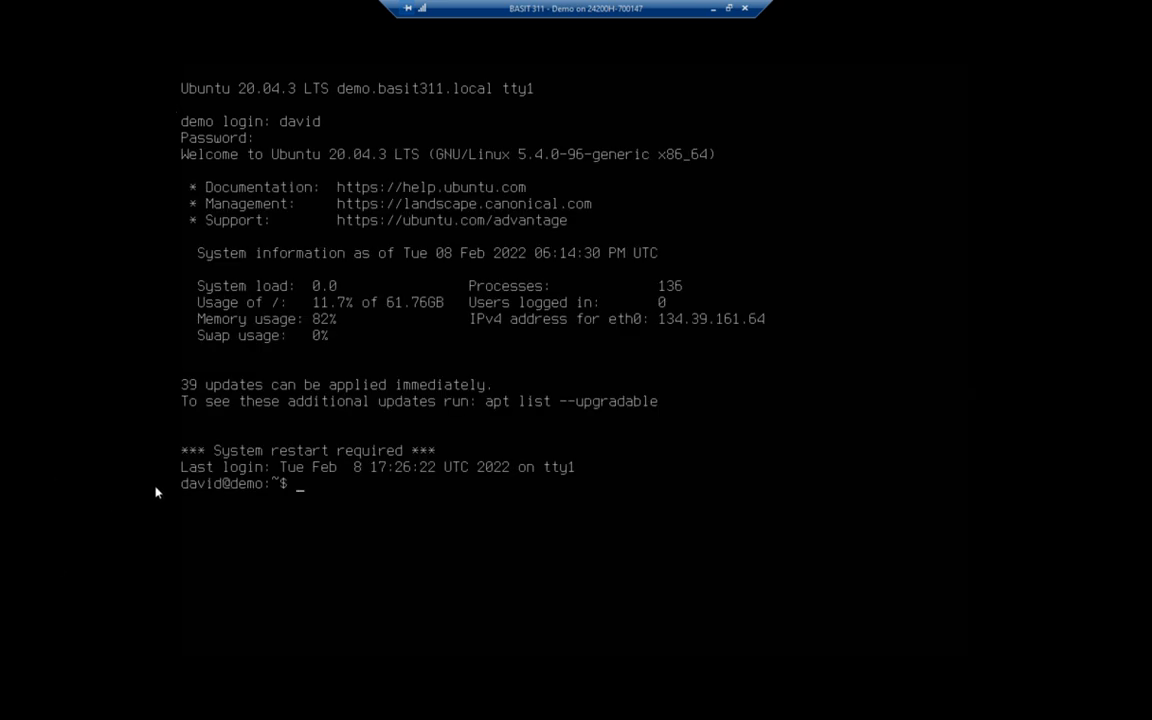
text(hostname)
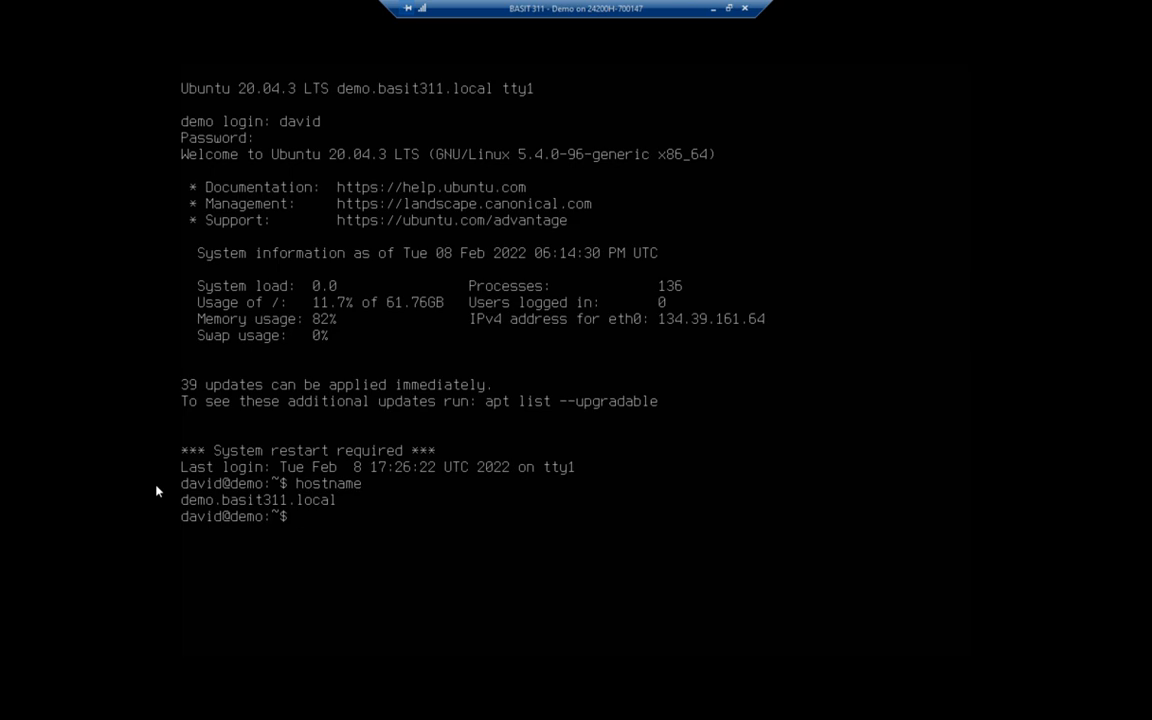
Step: Display /etc/hostname and /etc/hosts, where 127.0.1.1 still maps to basit311demo
text(cat)
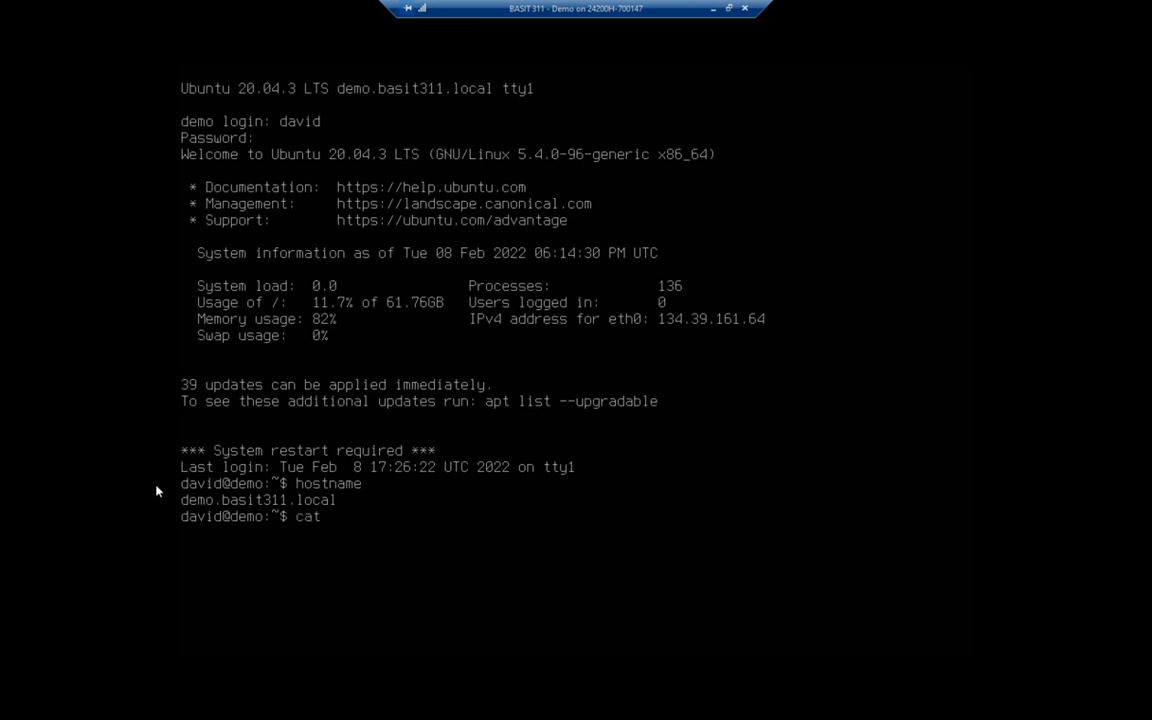
text(/etc/hostname)
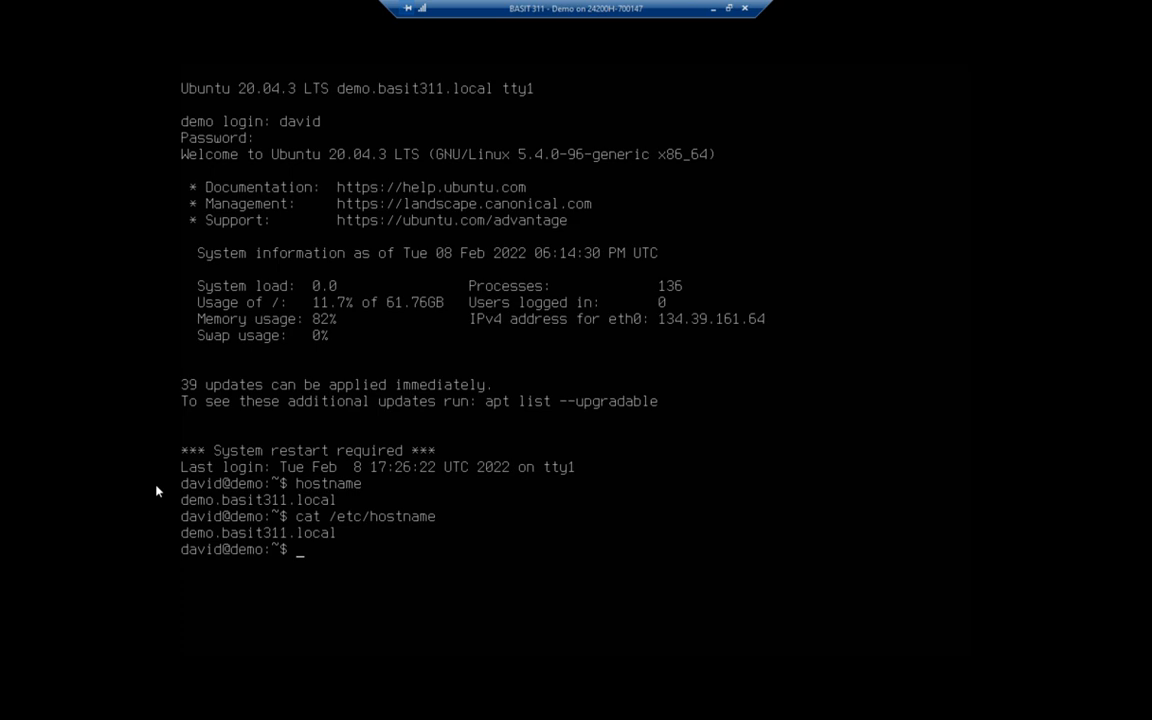
text(cat)
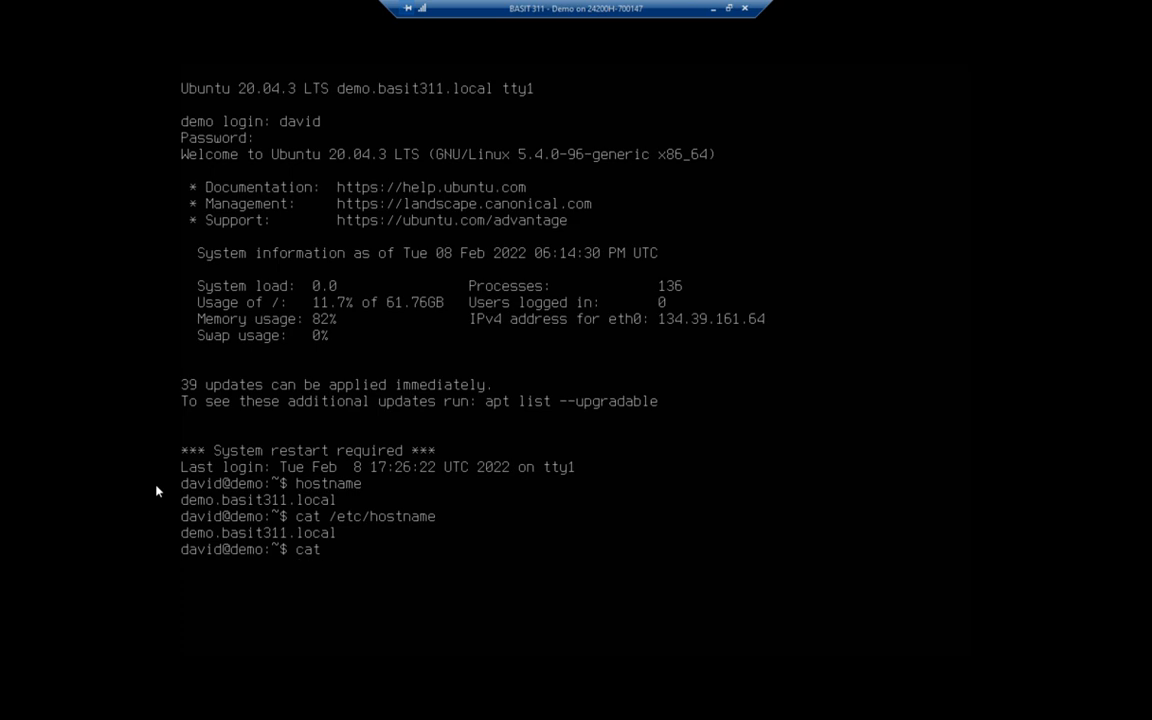
text(/etc/hosts)
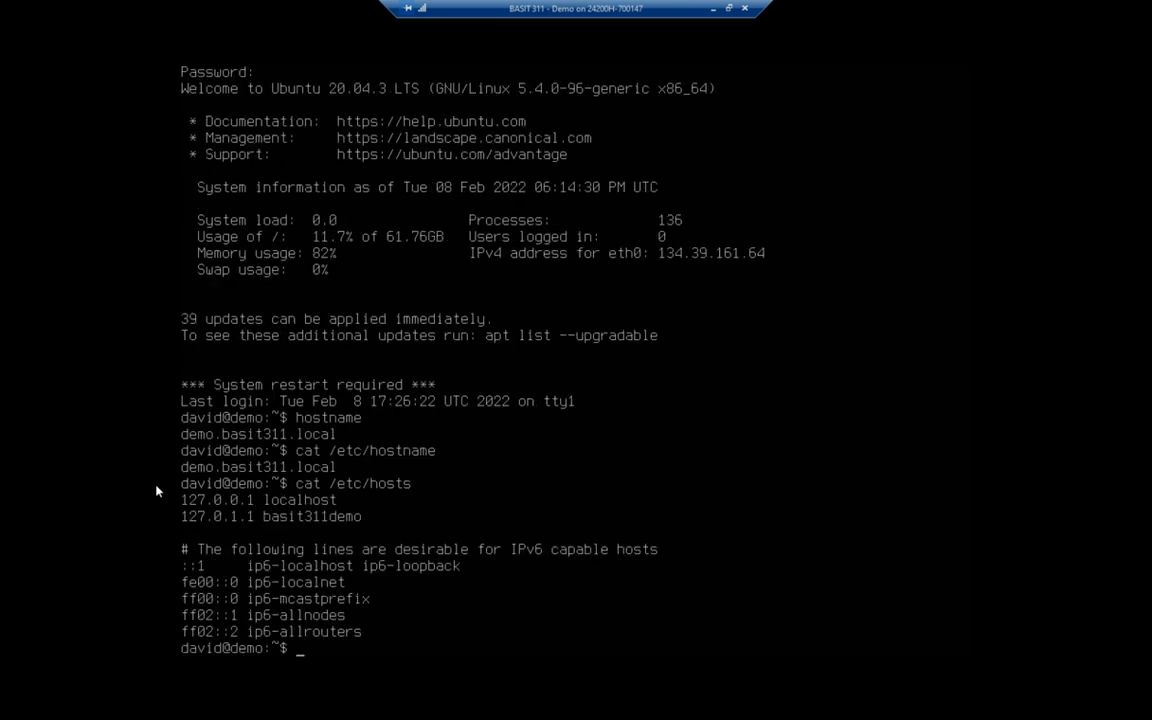
mouse_move(165, 526)
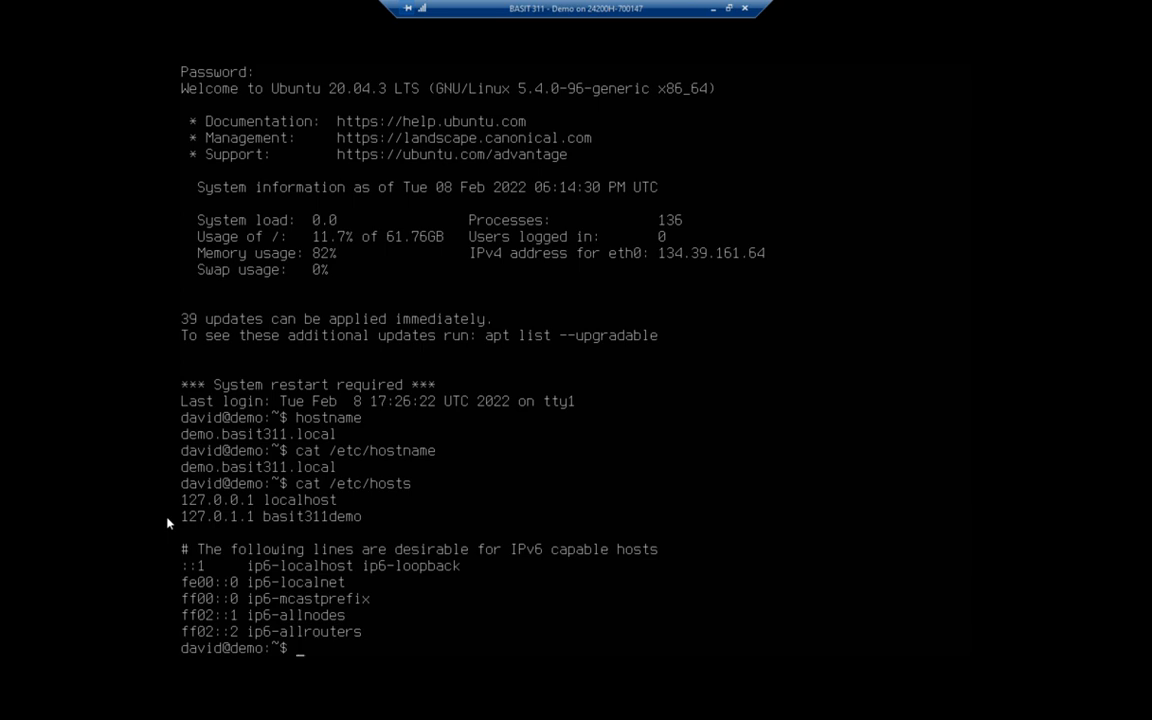
Step: Open /etc/hosts in nano with sudo
text(sudo nano)
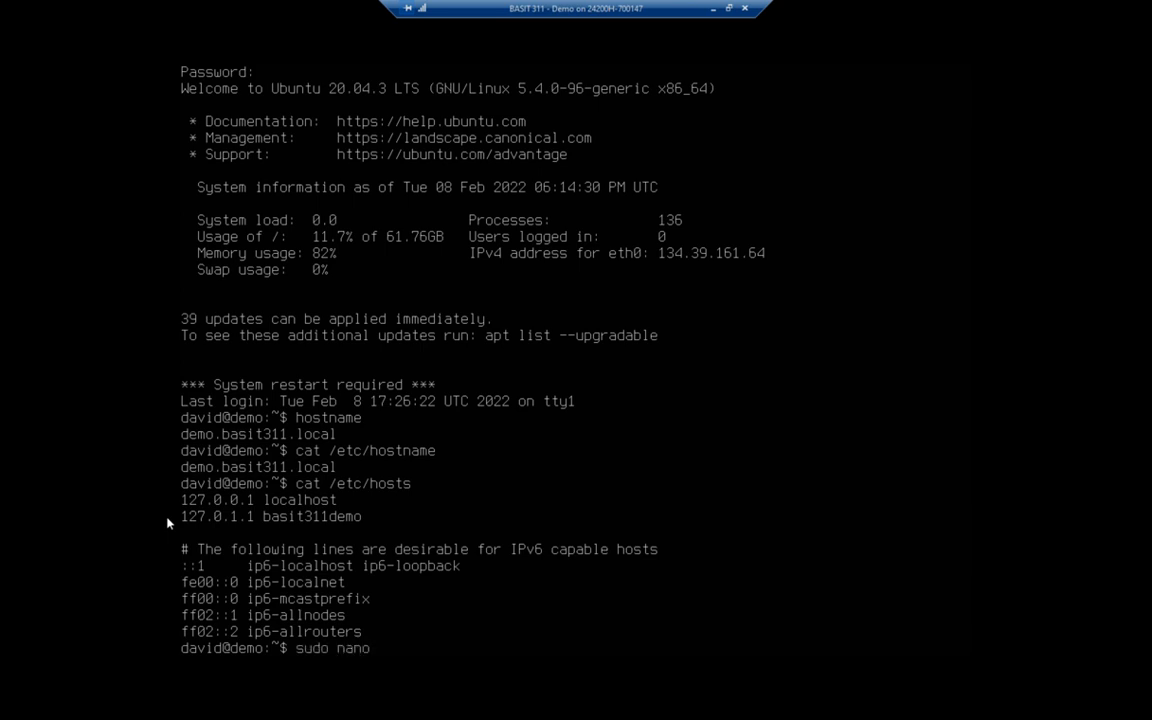
text(/etc/hosts)
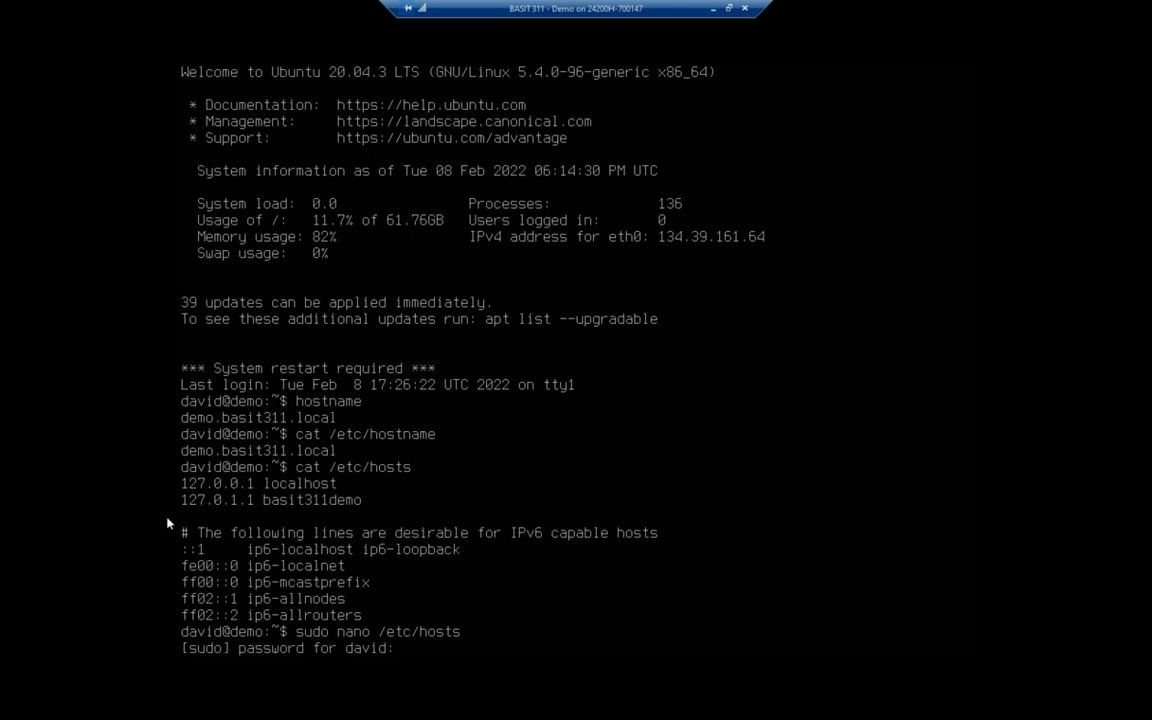
key(Return)
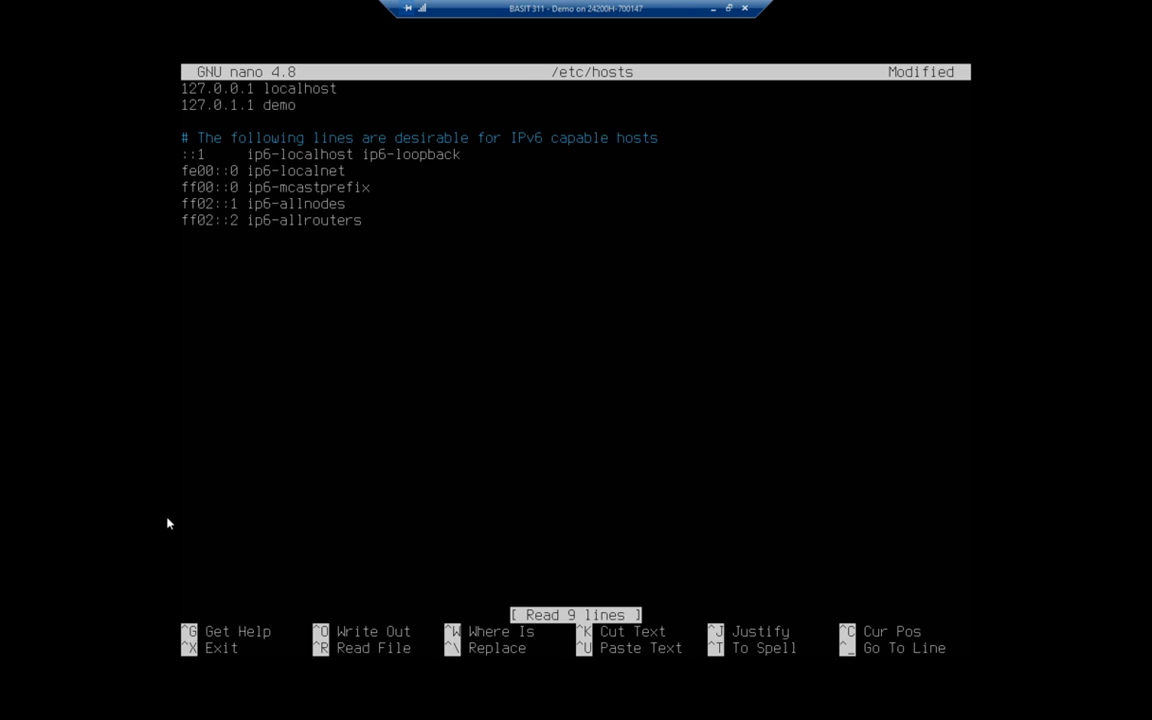
Step: Change the 127.0.1.1 entry to 'demo.basit311.local demo' and save the file
text(.basit311.)
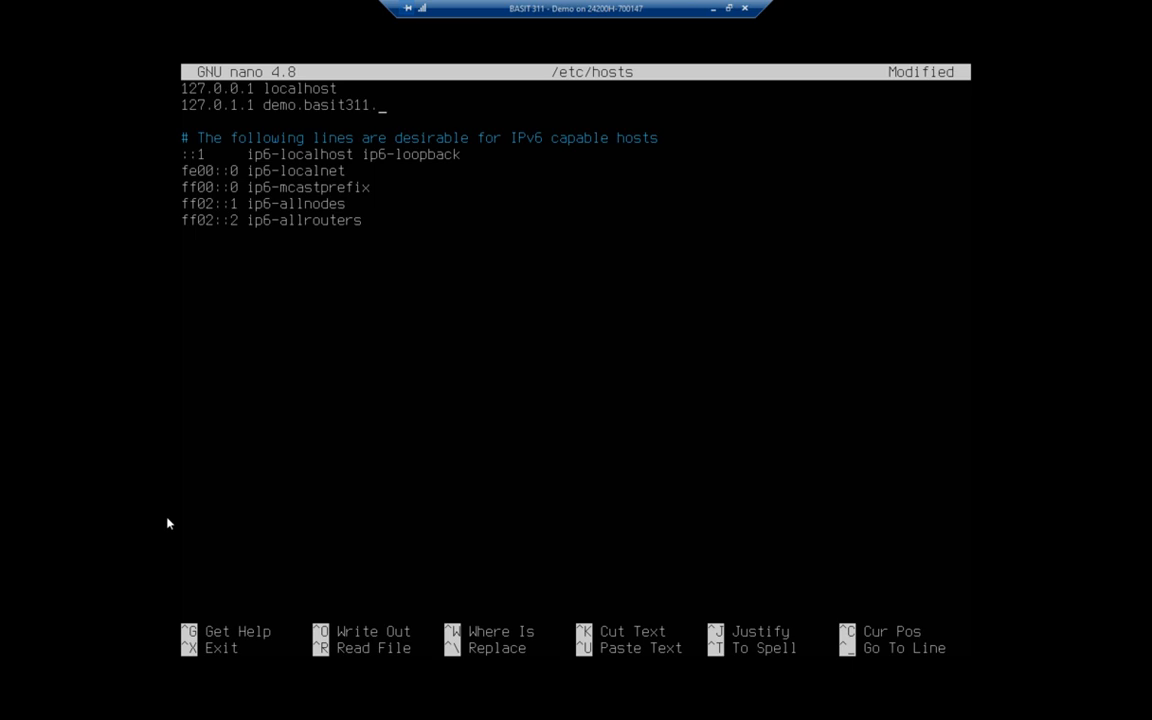
text(local demo)
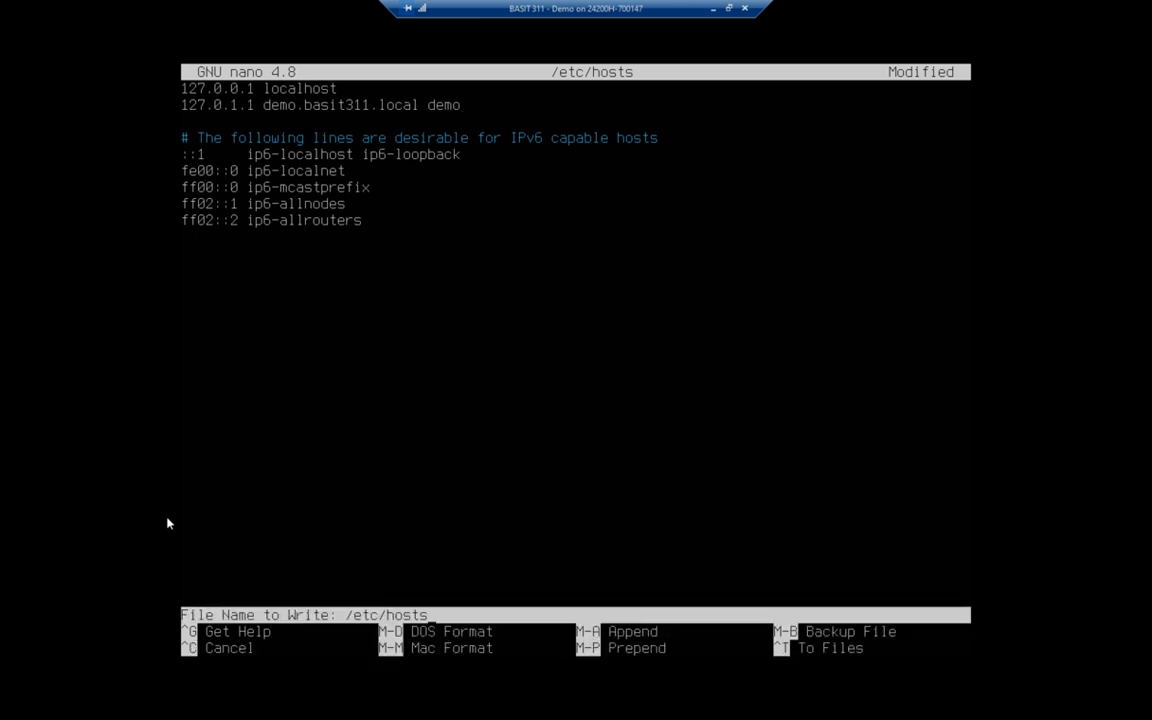
key(Enter)
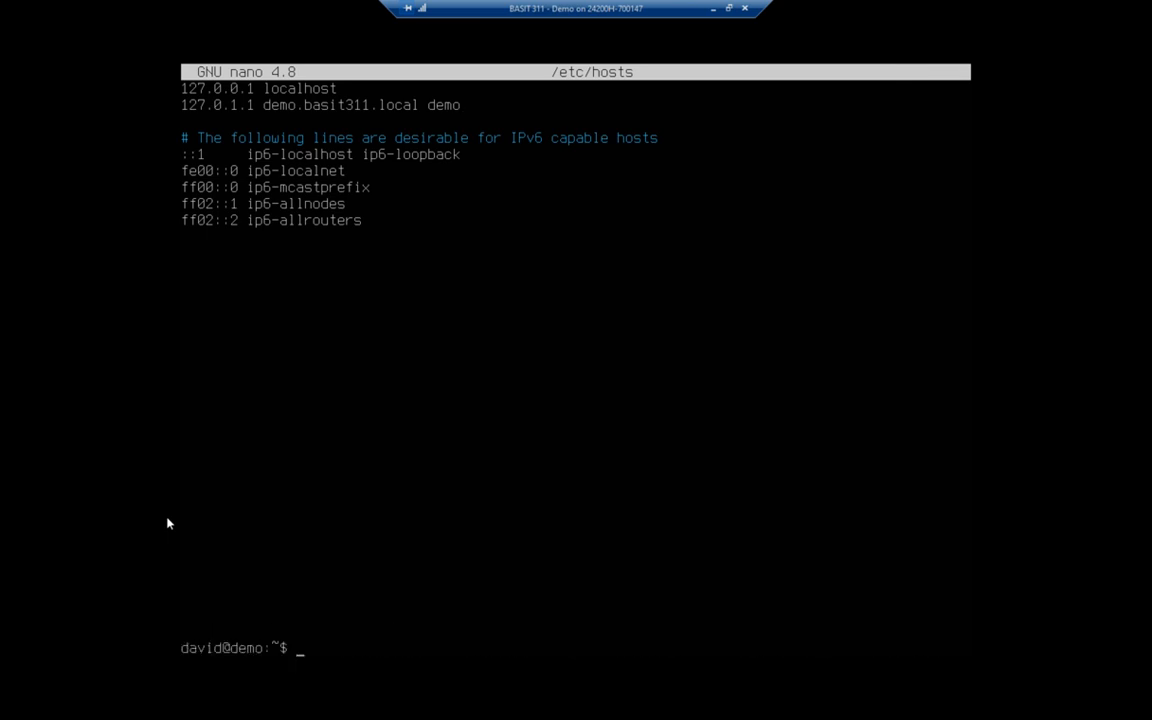
text(clear)
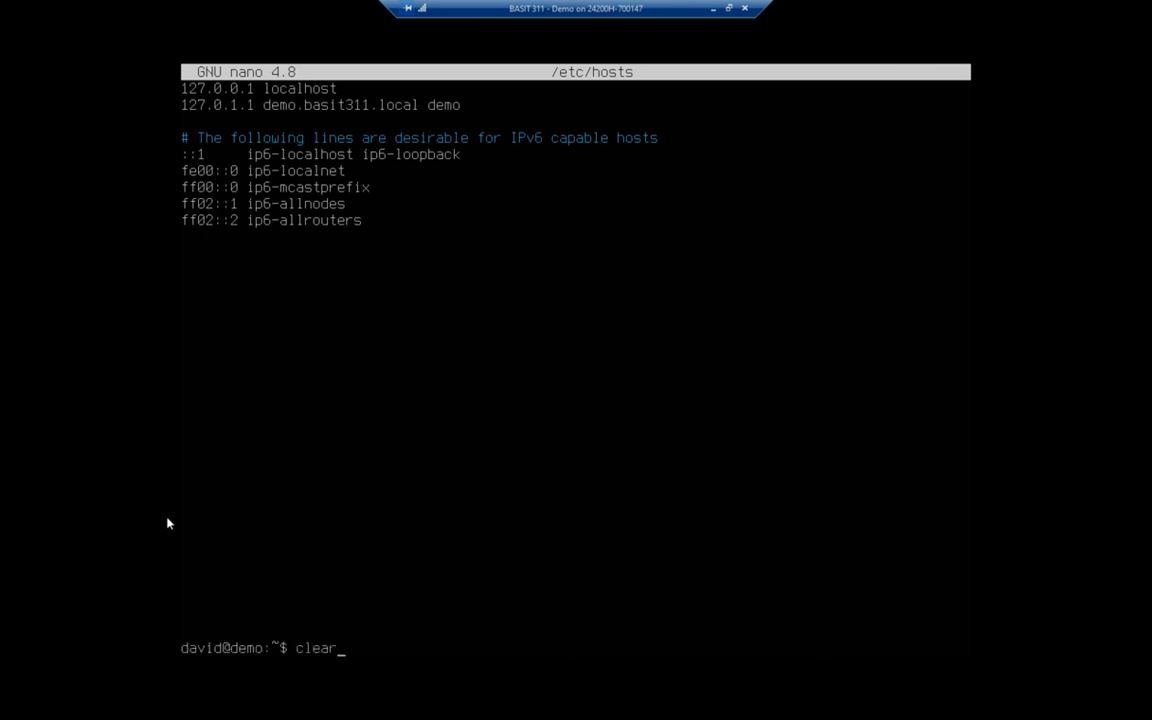